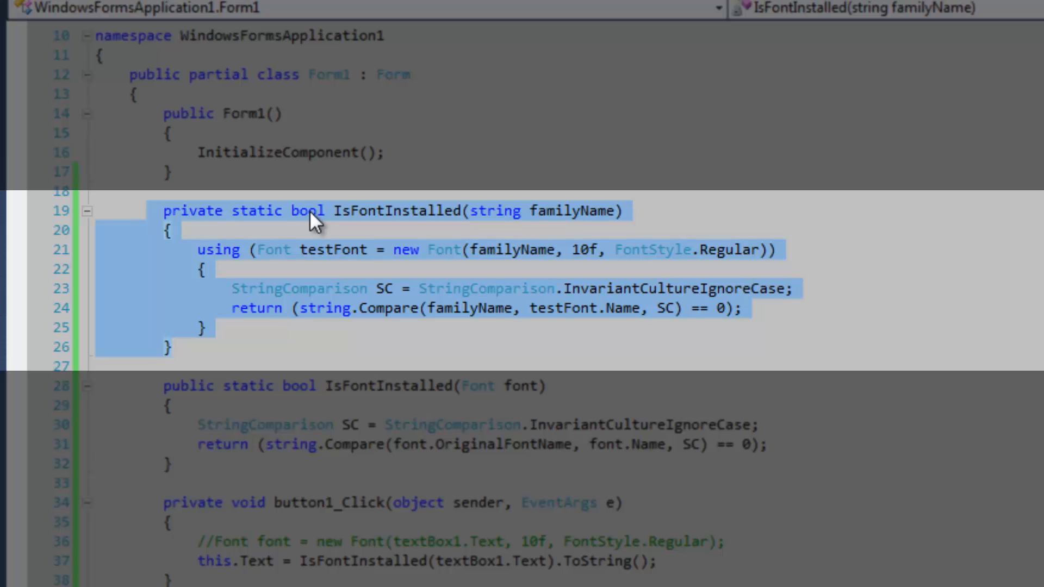
mouse_move(569, 220)
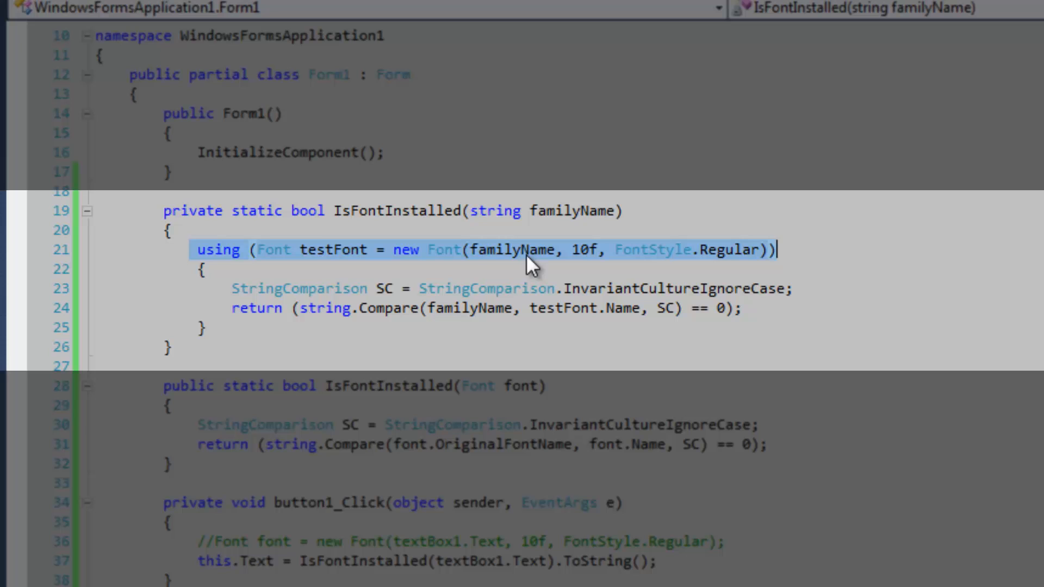
mouse_move(559, 261)
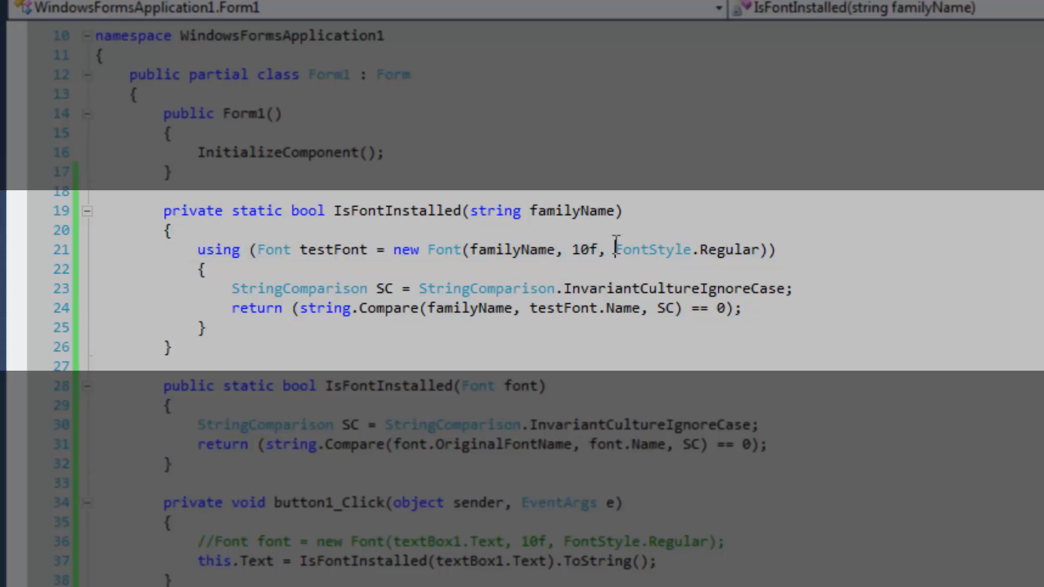
Place a breakpoint on line 24, the string IsFontInstalled overload's return line
drag(613, 250, 755, 250)
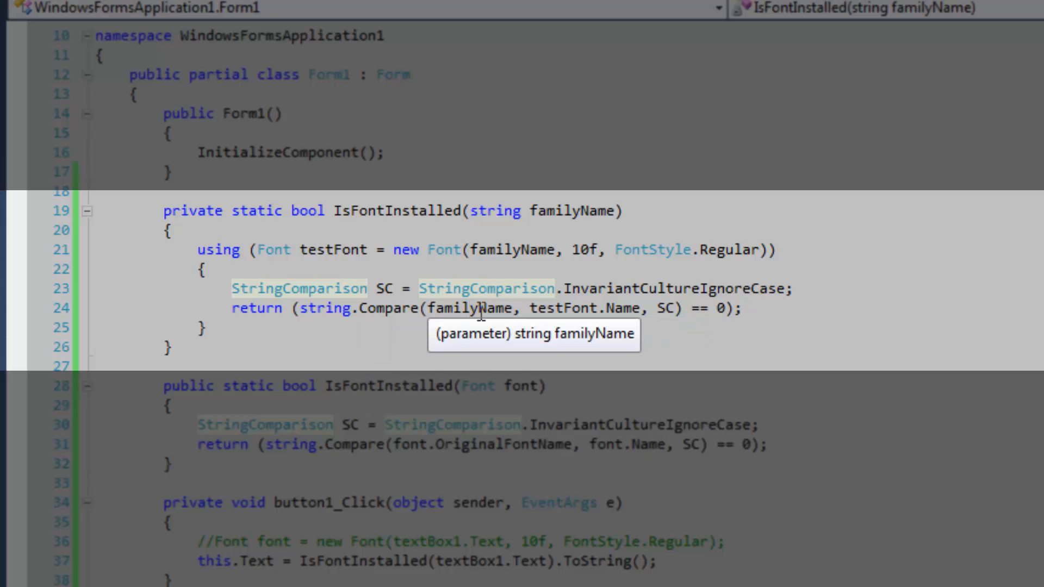
mouse_move(623, 308)
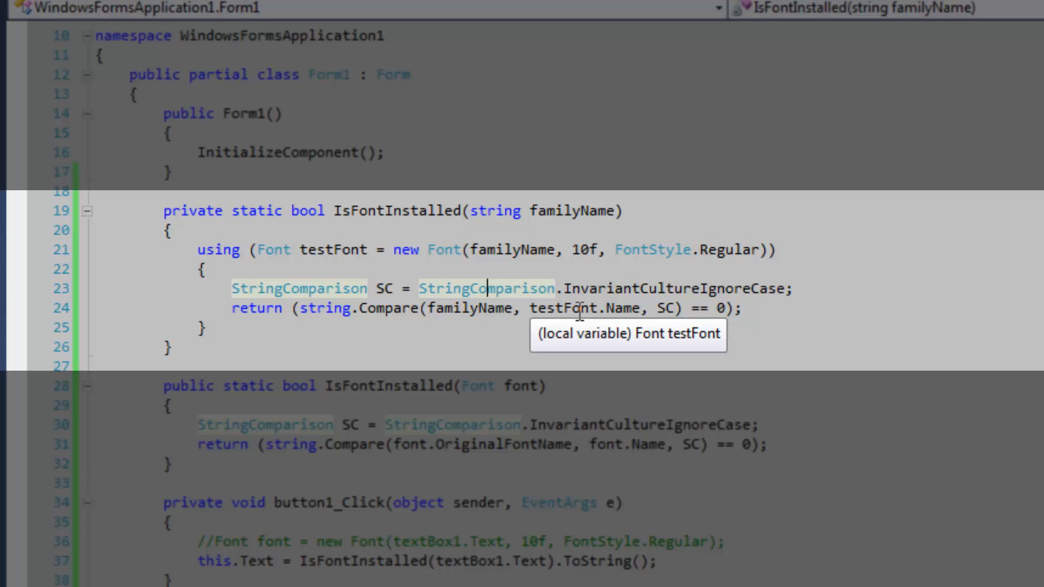
mouse_move(484, 308)
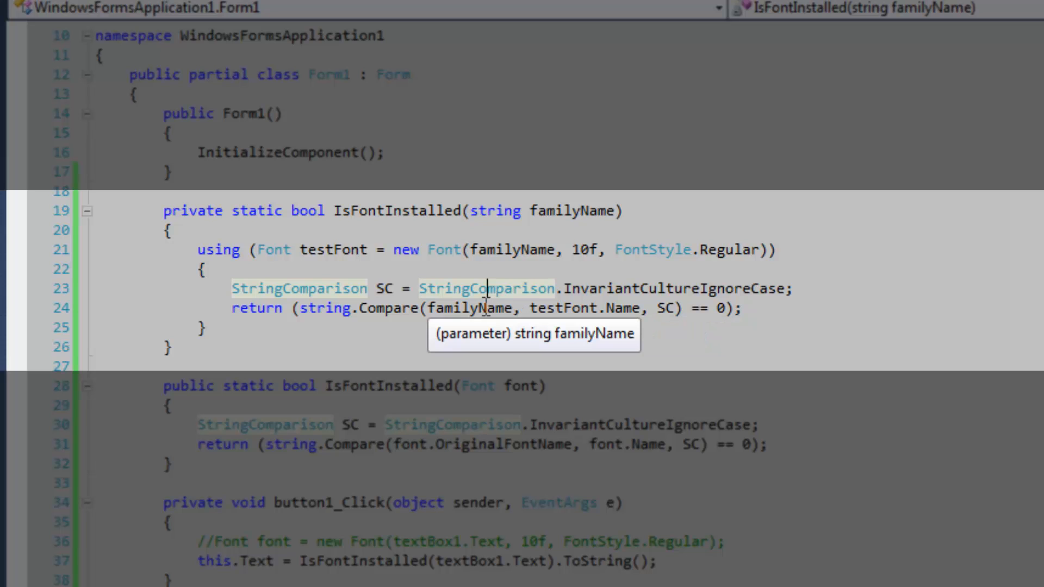
mouse_move(611, 309)
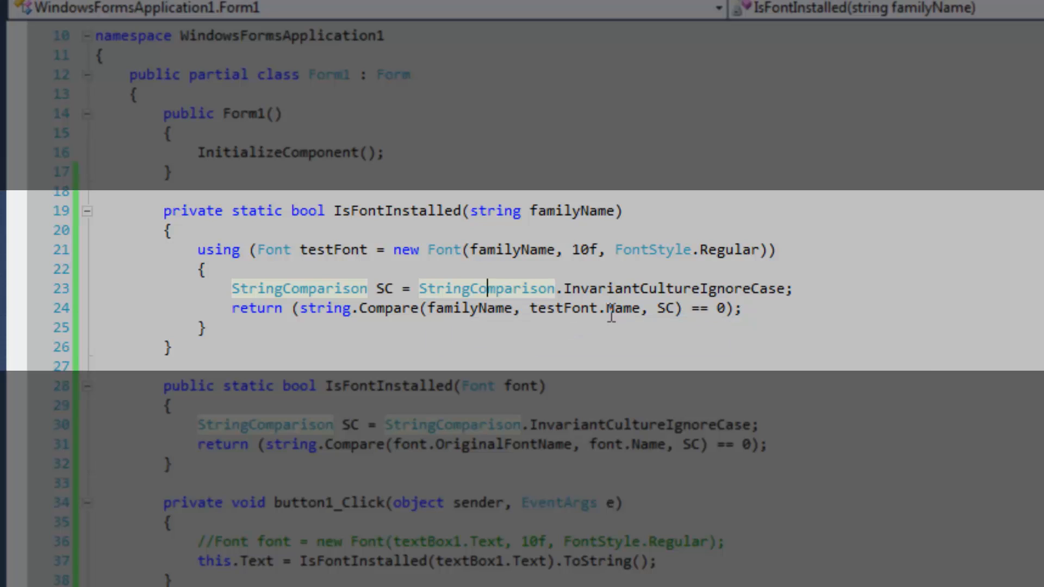
mouse_move(619, 308)
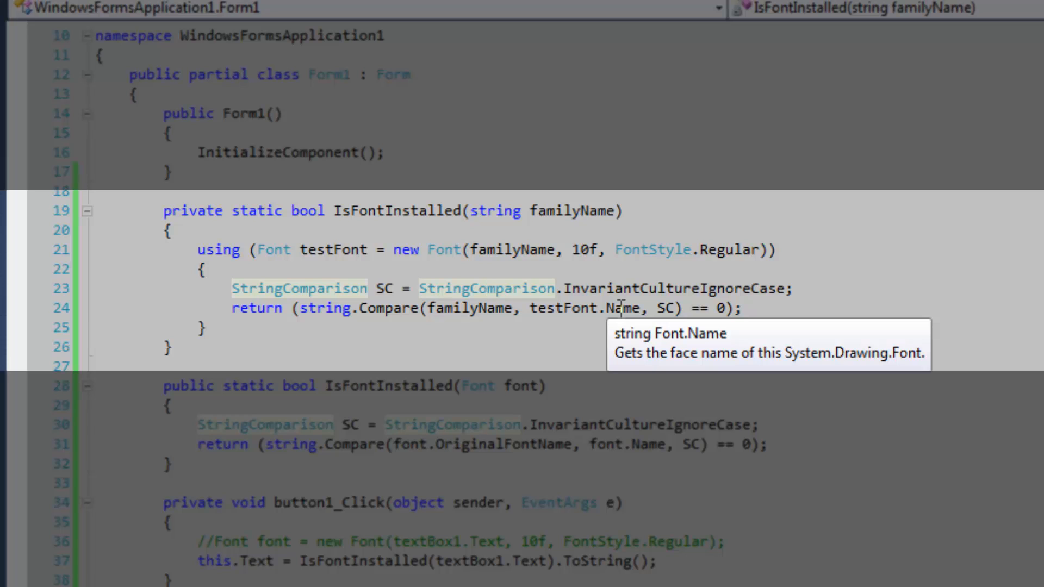
mouse_move(697, 300)
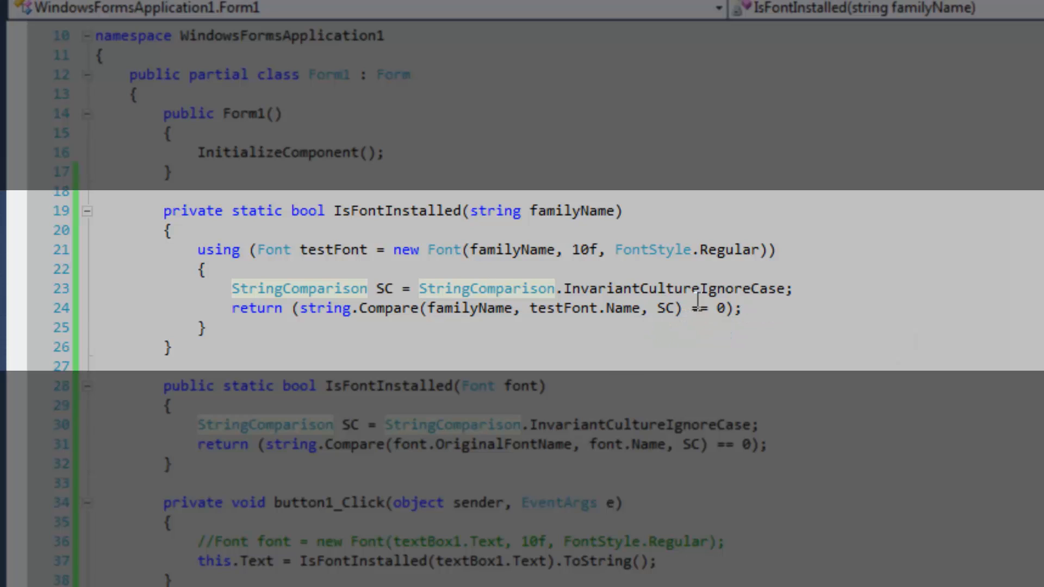
double_click(705, 307)
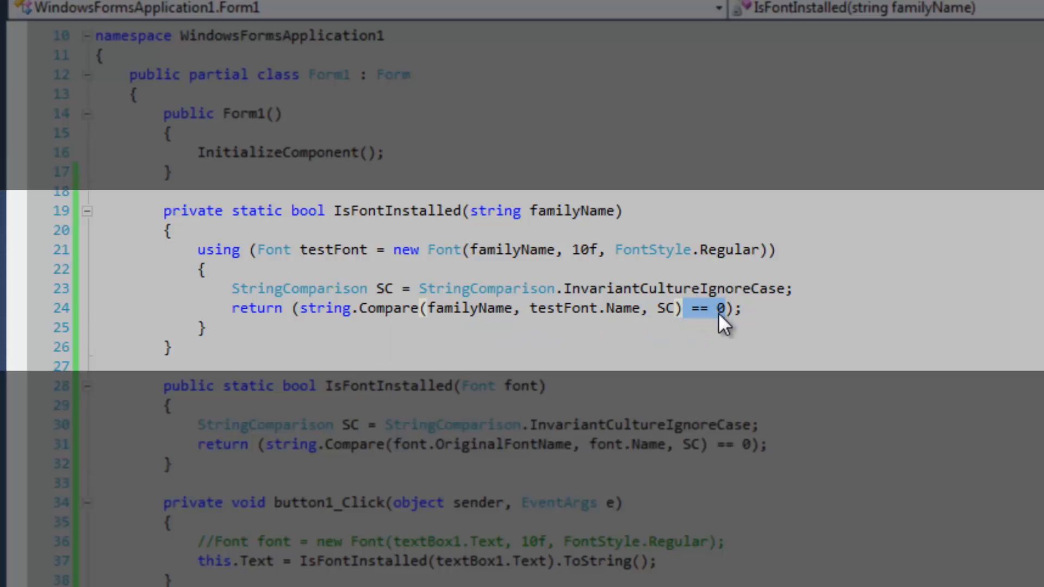
click(685, 308)
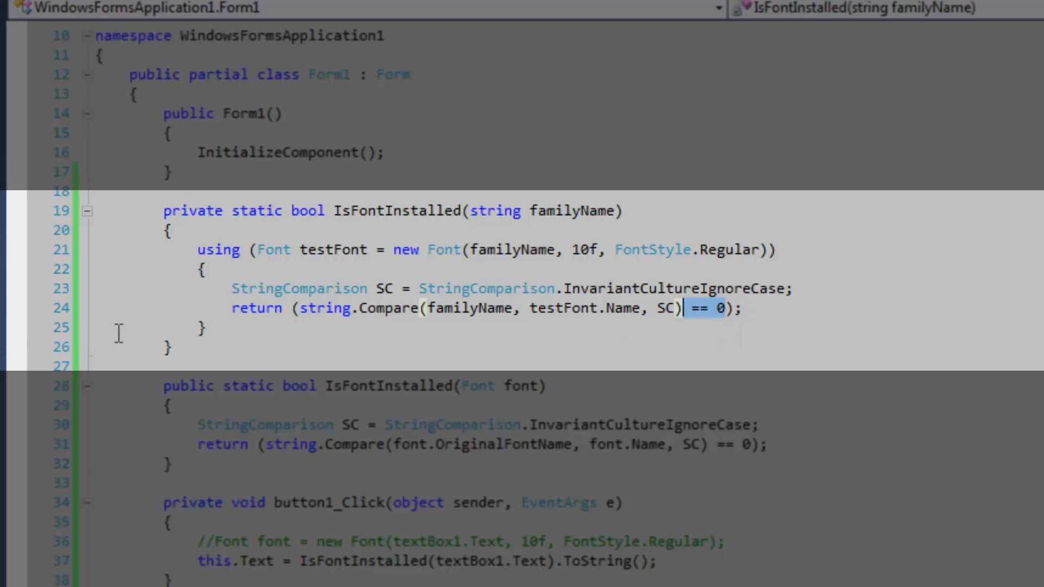
click(19, 307)
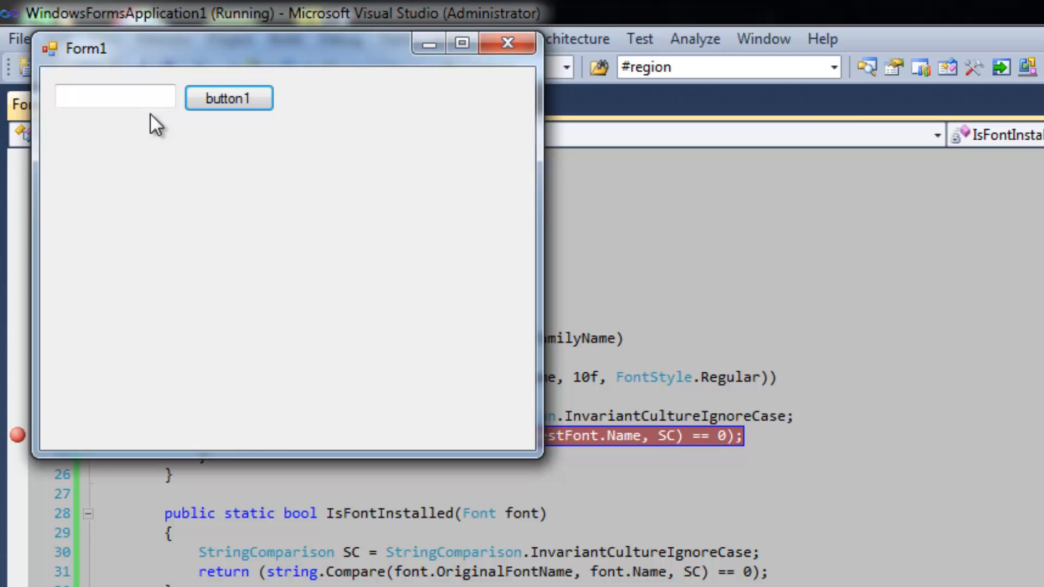
Trigger button1 to halt at the breakpoint and expand testFont's DataTip values
click(228, 98)
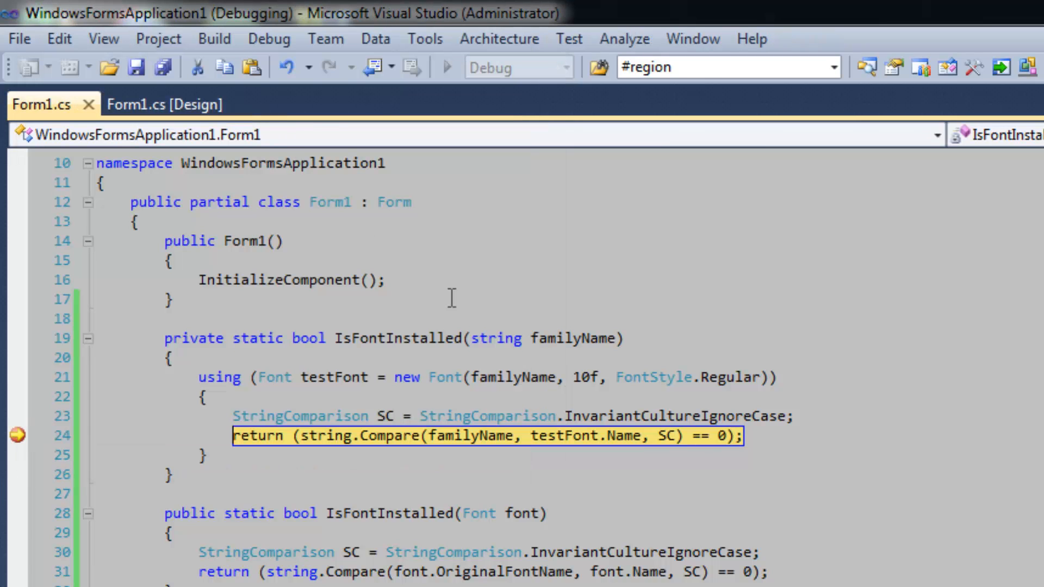
mouse_move(418, 398)
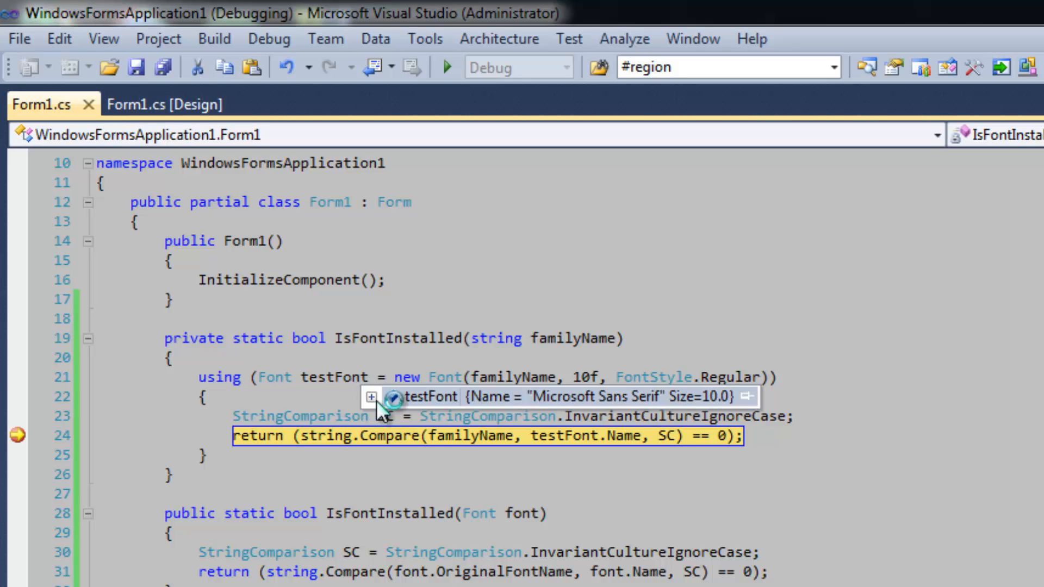
click(373, 396)
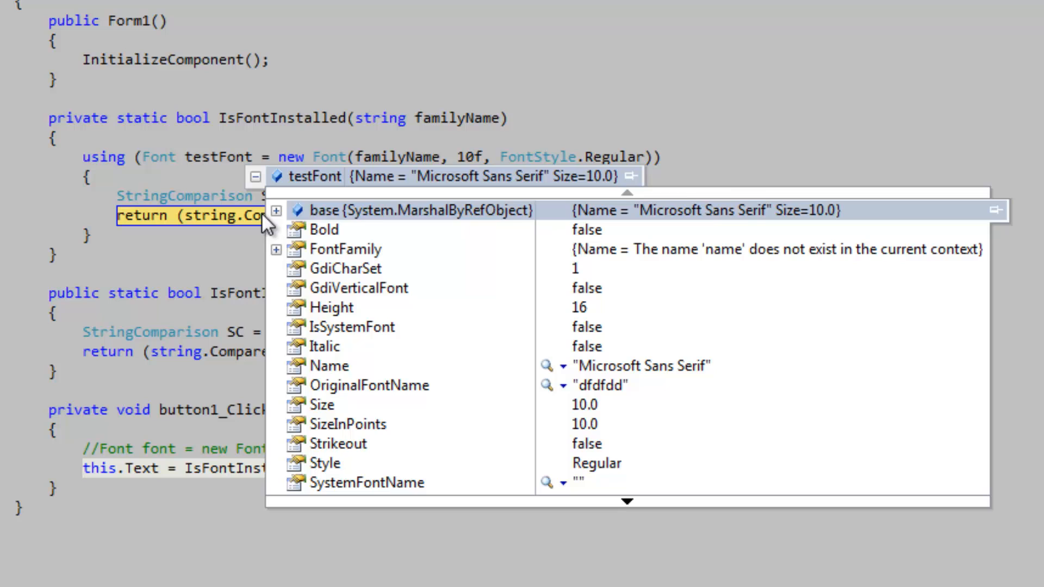
Inspect testFont's FontFamily property and its non-public members, then dismiss the DataTip
click(275, 249)
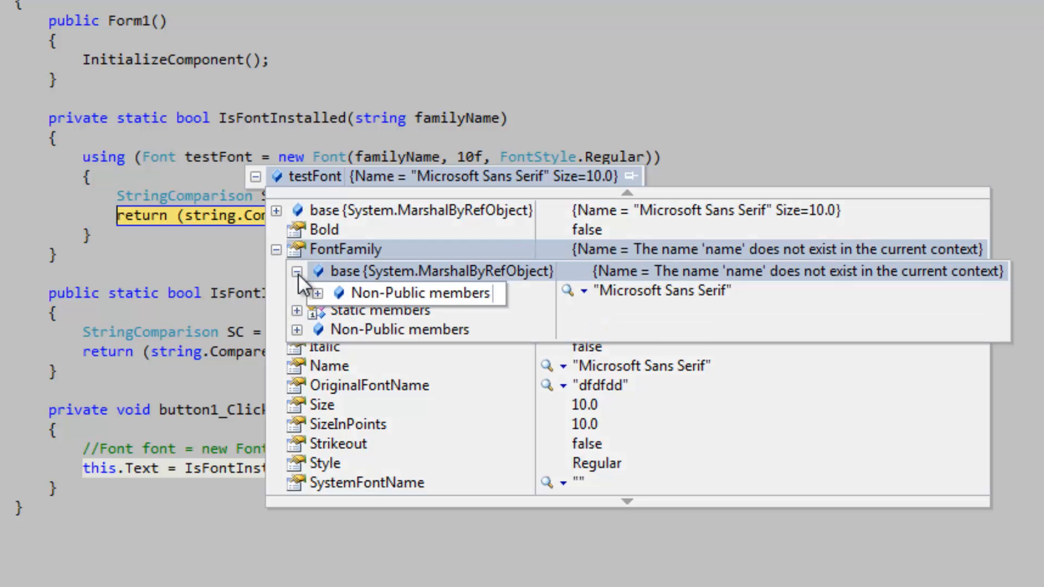
click(297, 270)
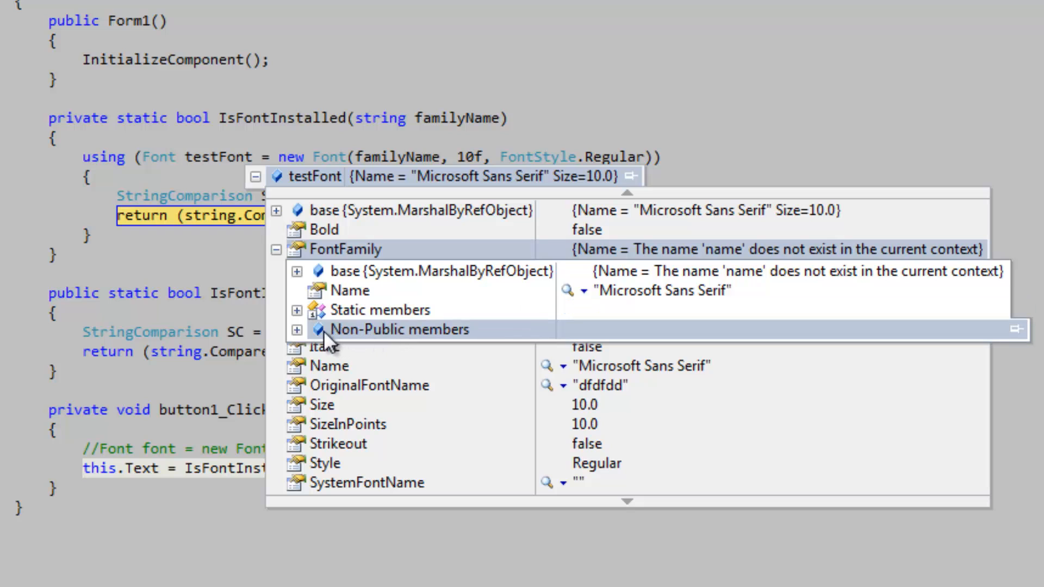
click(297, 329)
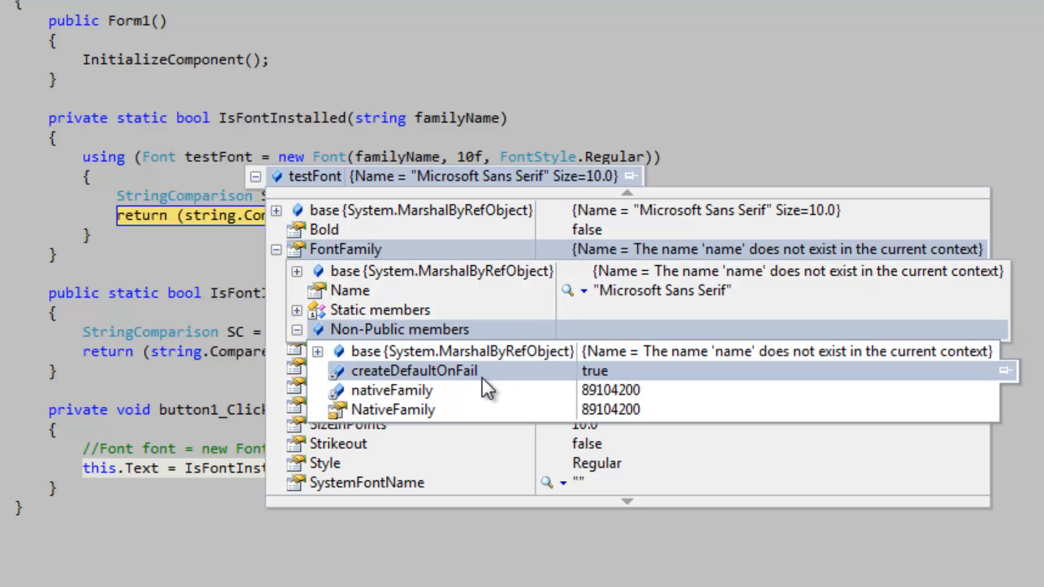
mouse_move(443, 389)
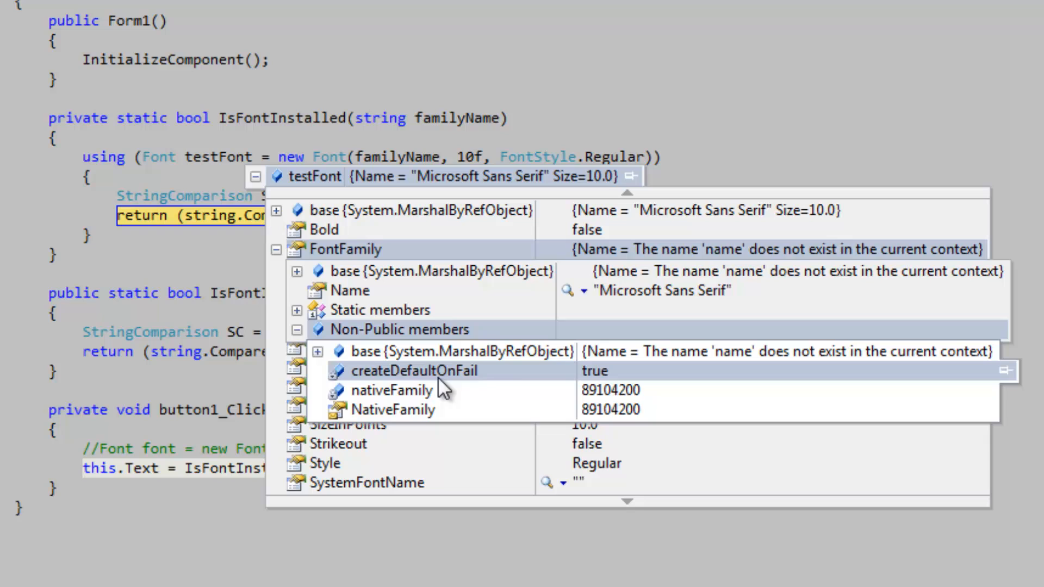
mouse_move(451, 391)
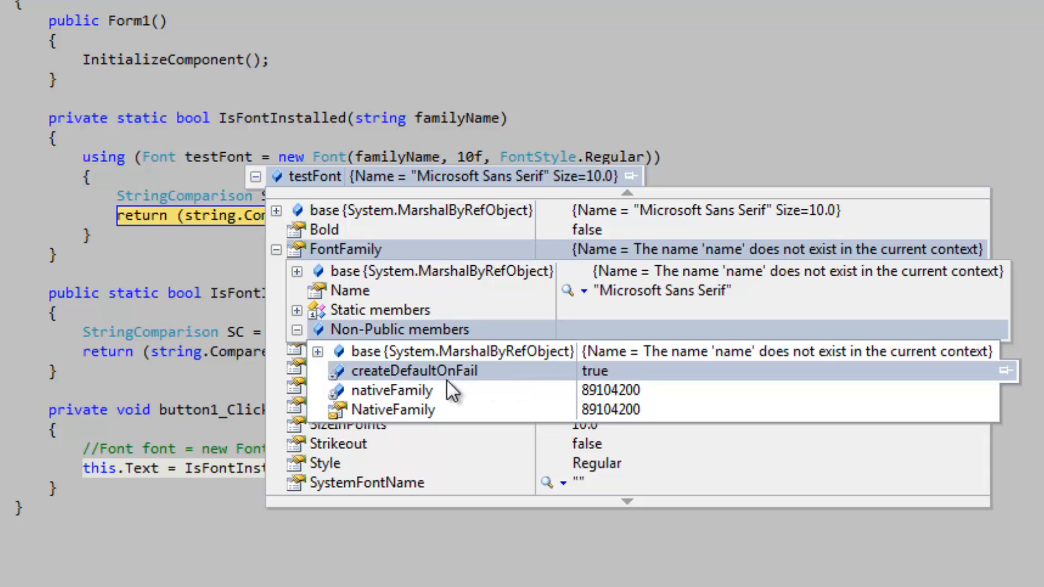
mouse_move(654, 386)
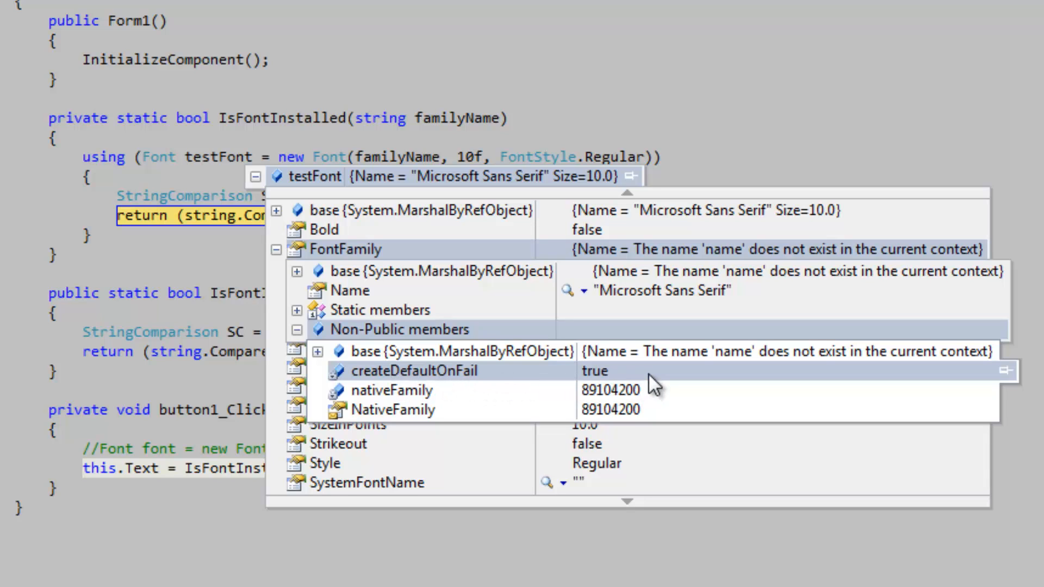
mouse_move(658, 379)
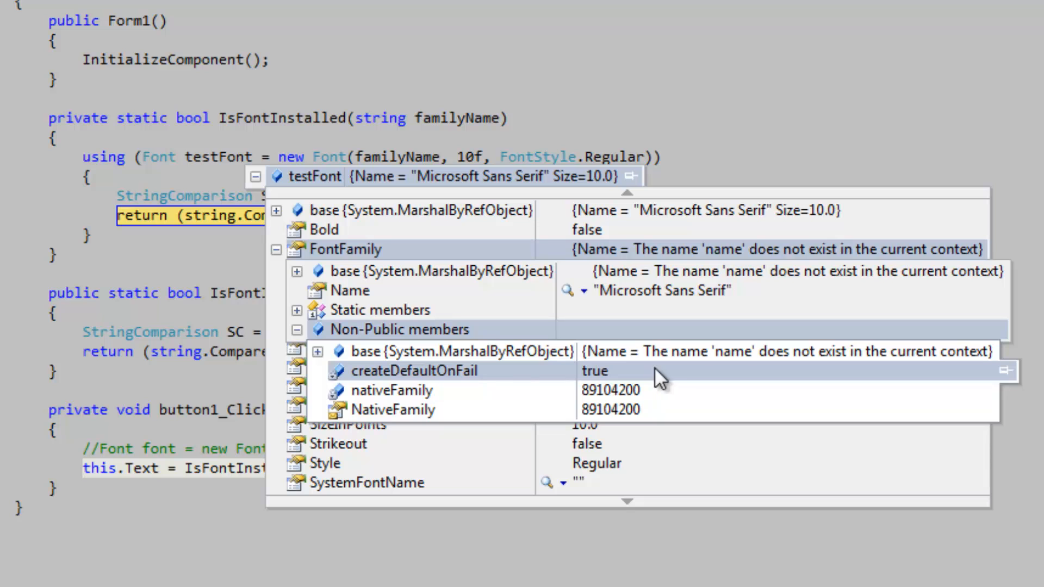
click(297, 328)
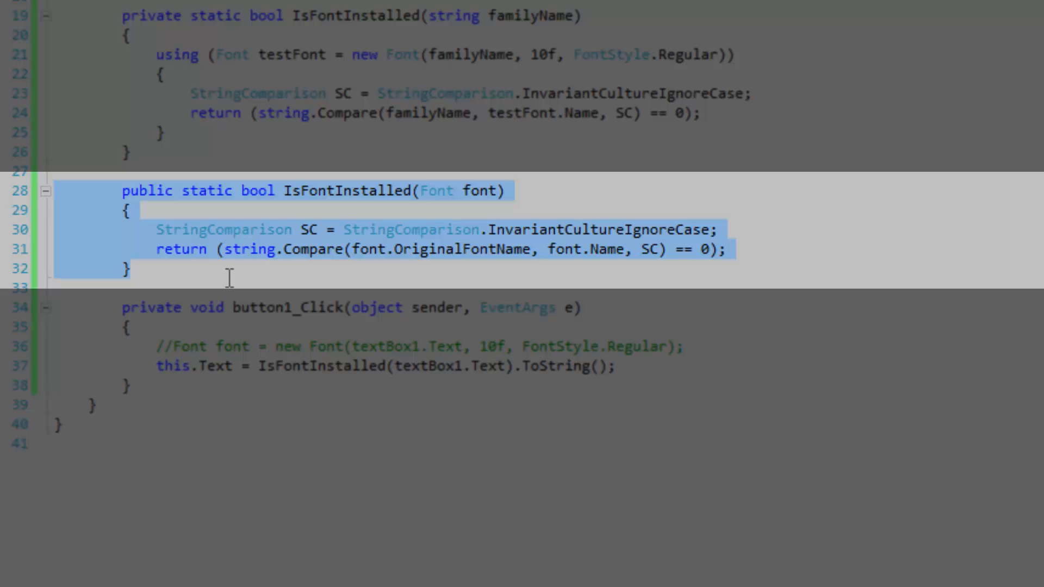
Review the font and font.Name arguments, then uncomment line 36's Font creation
click(131, 268)
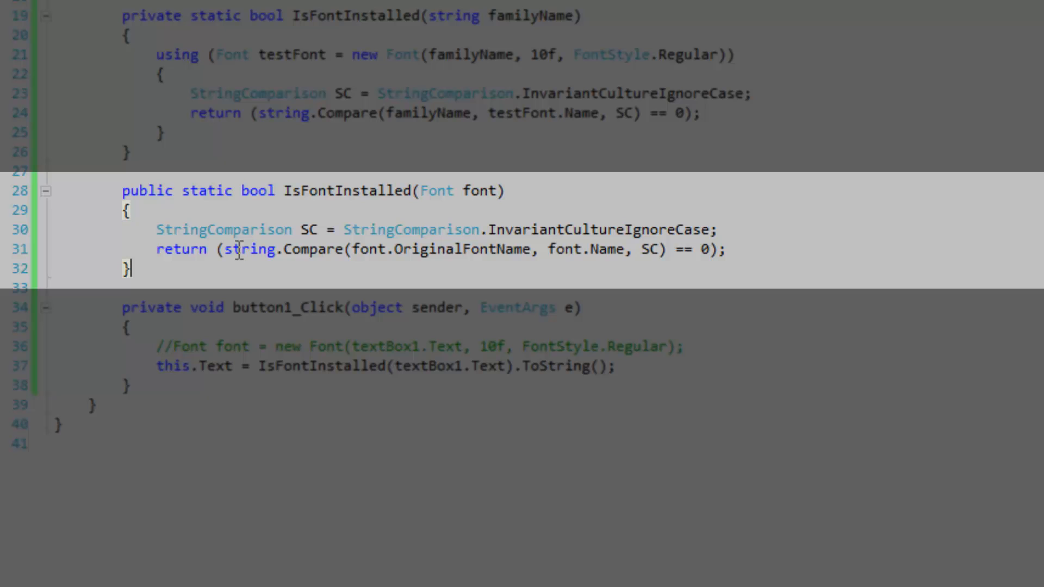
mouse_move(201, 260)
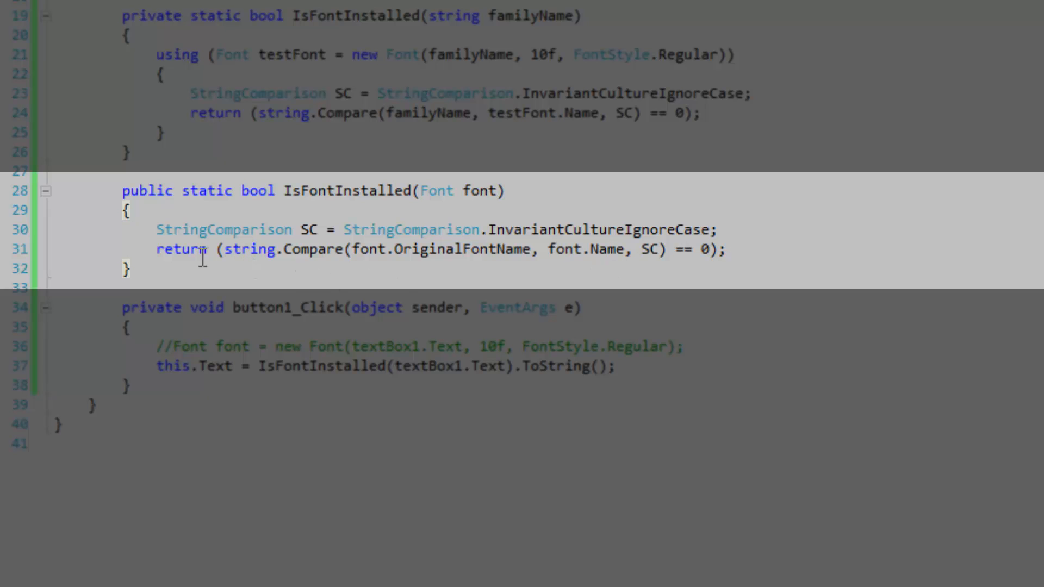
mouse_move(346, 254)
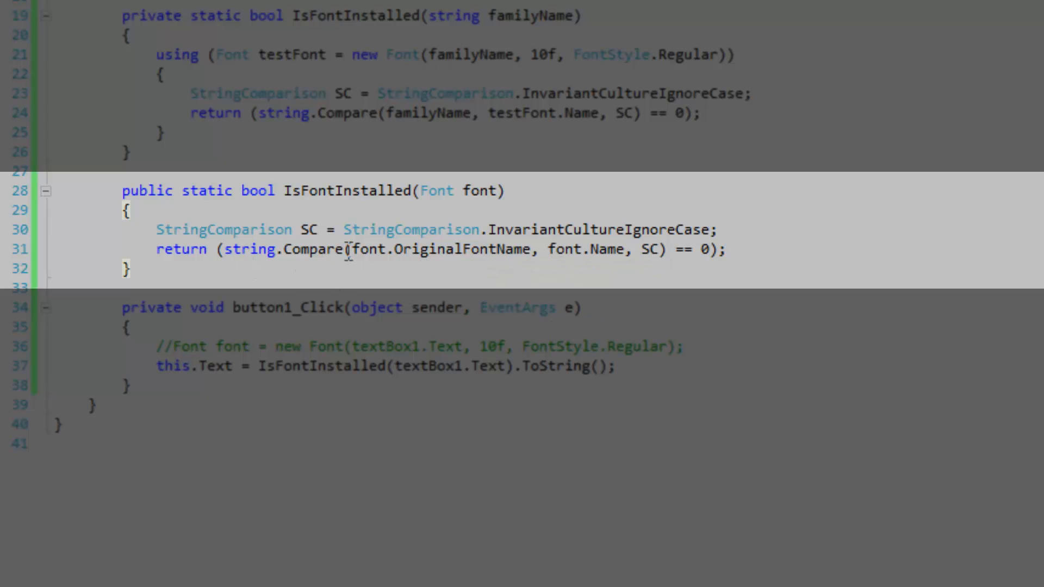
double_click(368, 249)
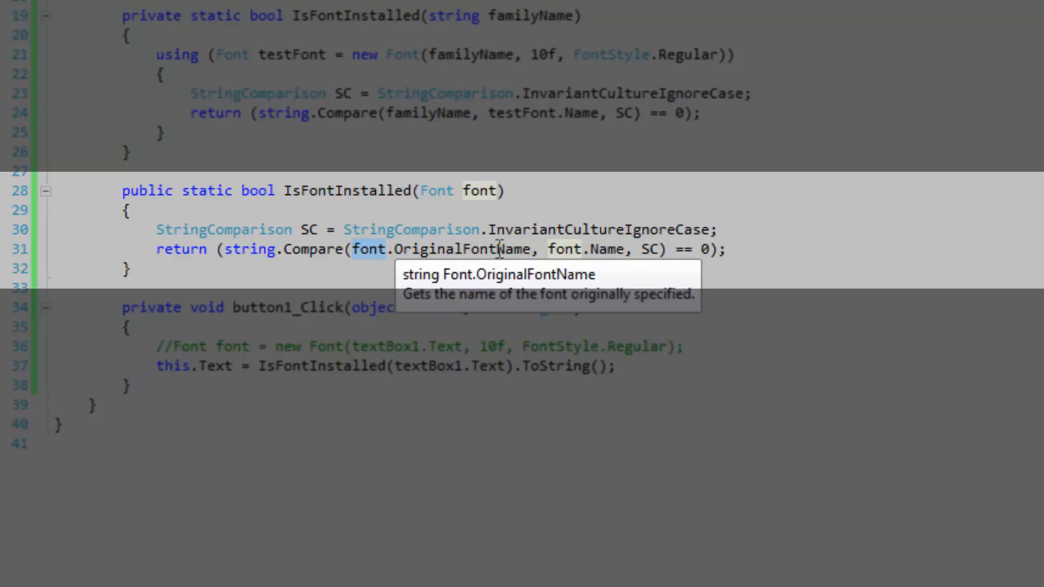
double_click(464, 249)
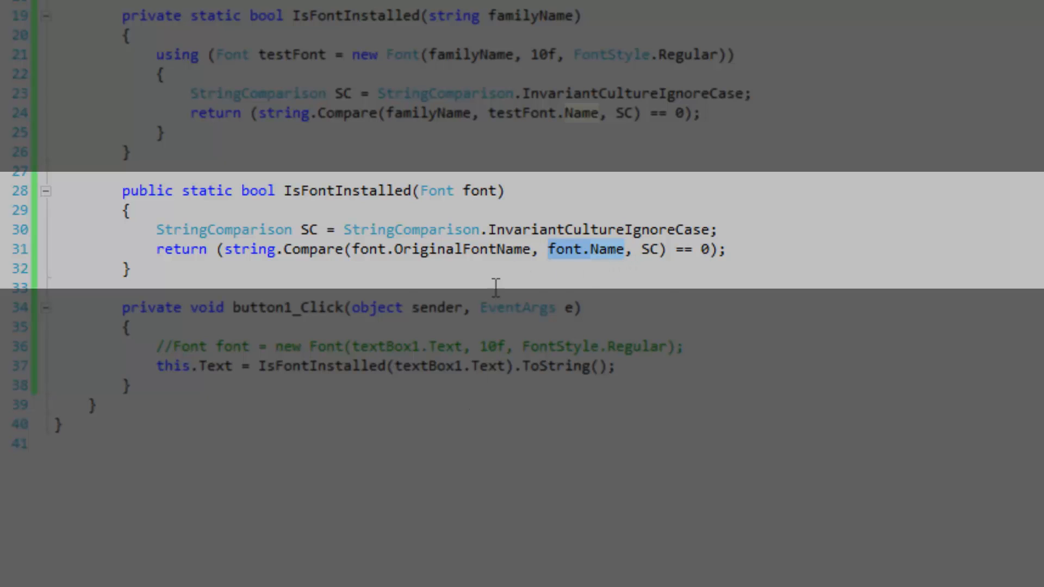
double_click(460, 249)
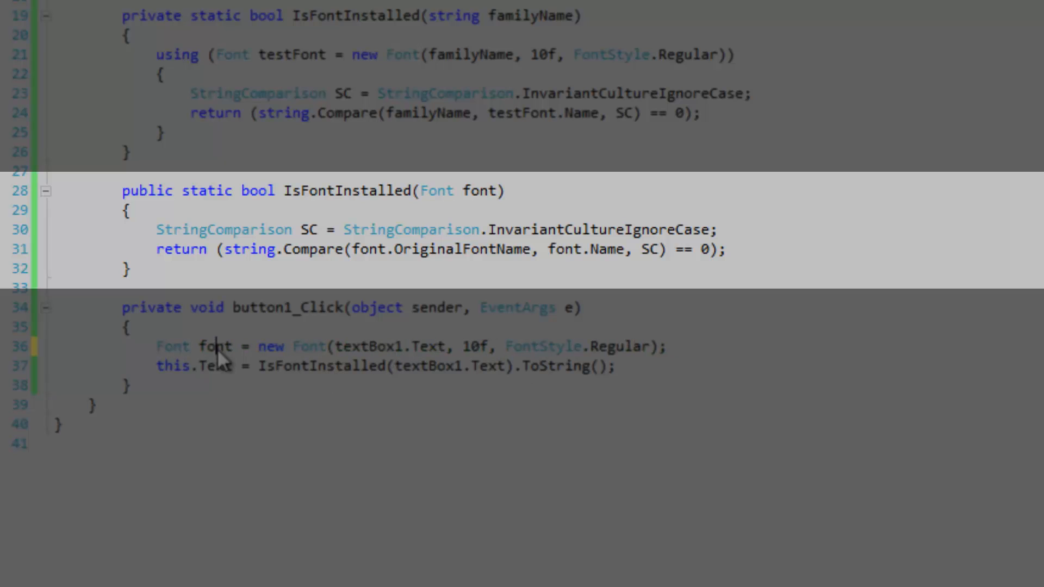
Pass font to IsFontInstalled, confirm True for arial, and begin typing 'this' before Font
double_click(448, 365)
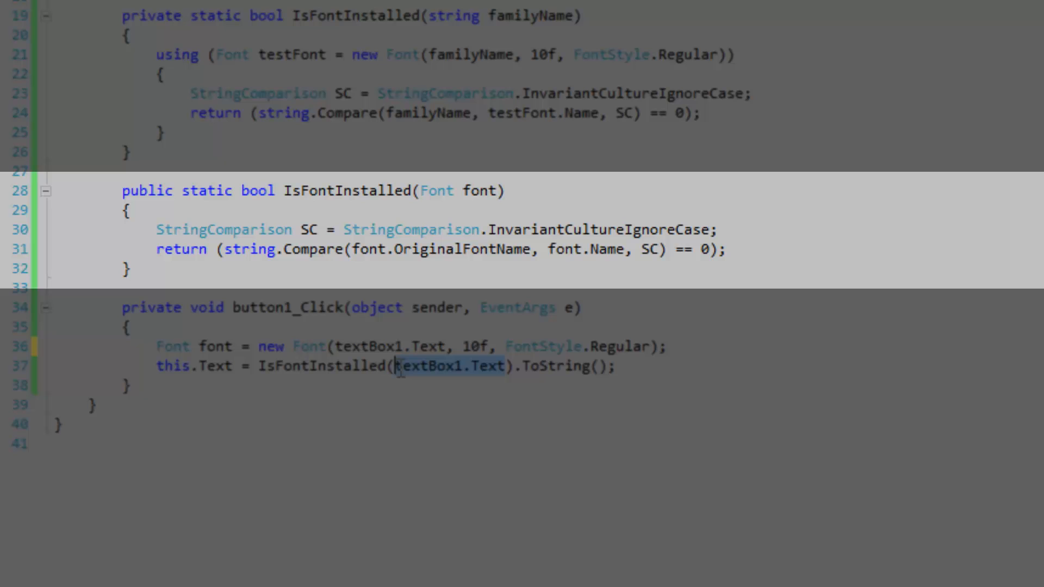
text(font)
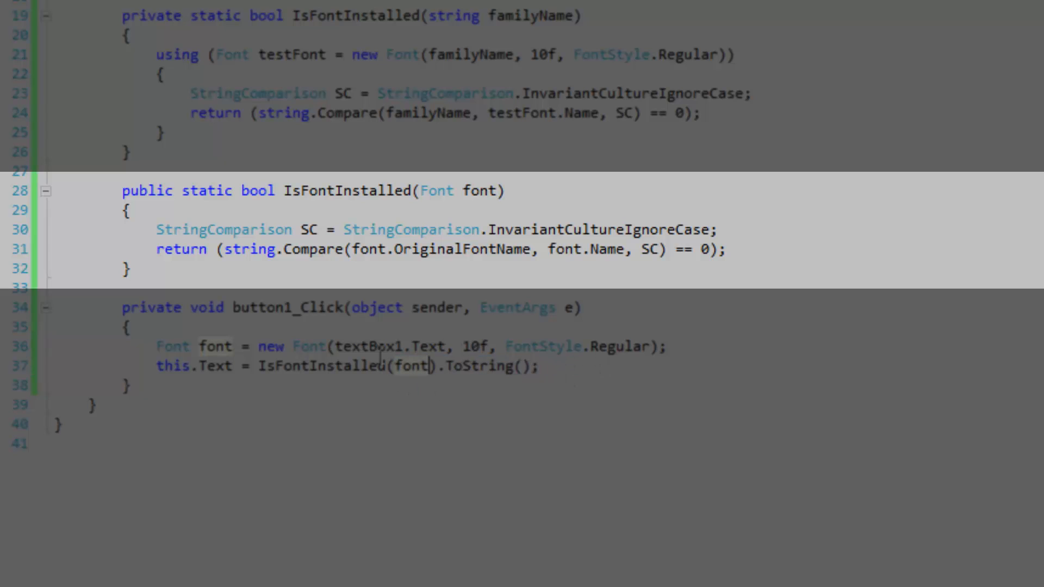
drag(155, 347, 446, 346)
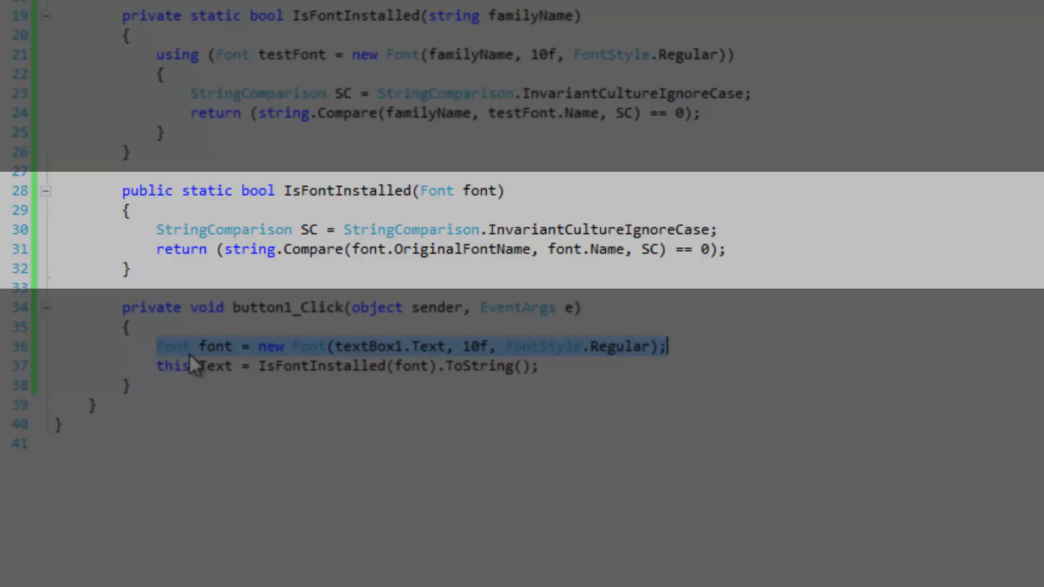
mouse_move(431, 379)
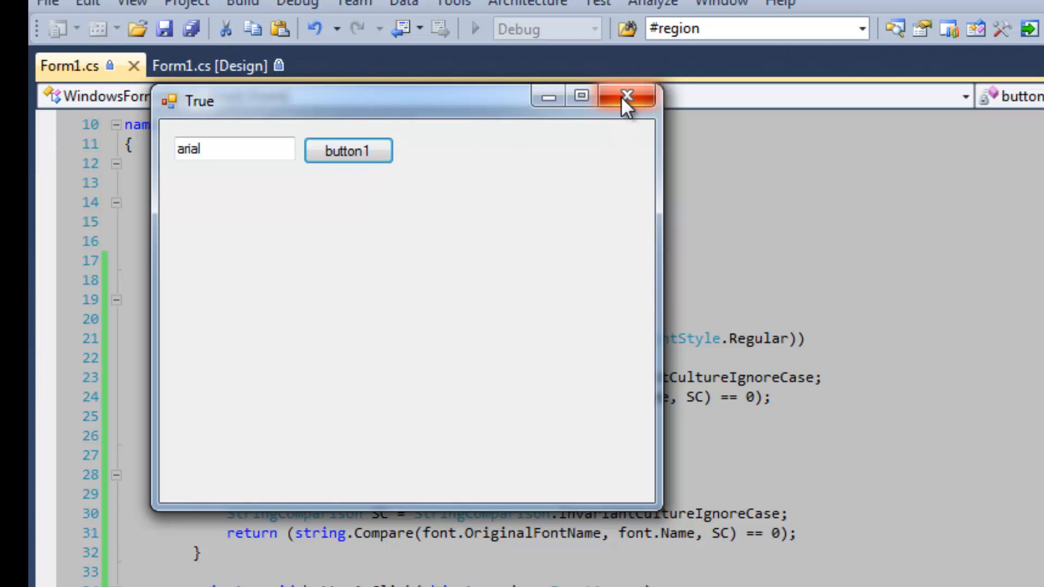
click(622, 96)
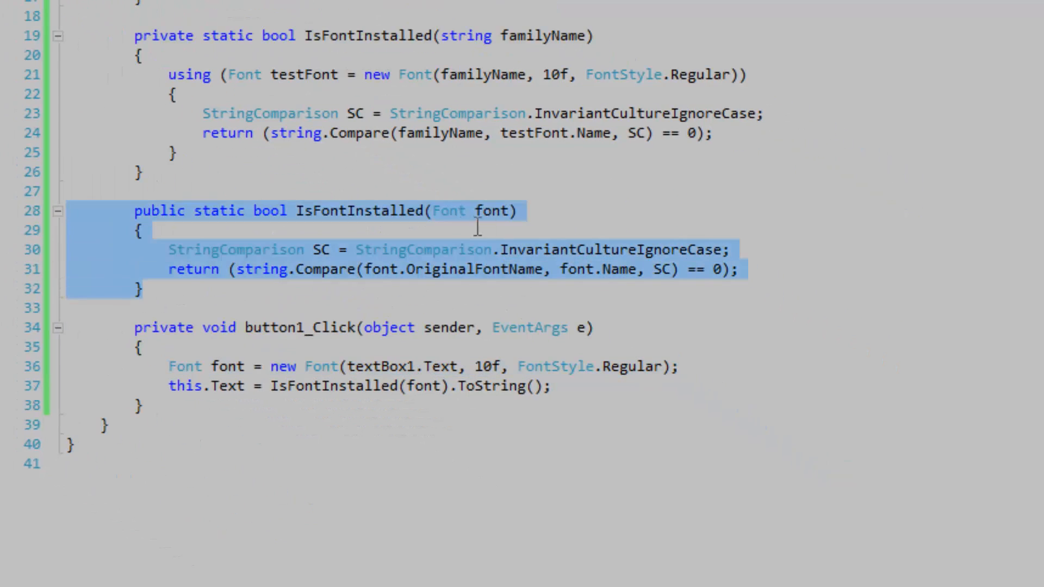
text(thi)
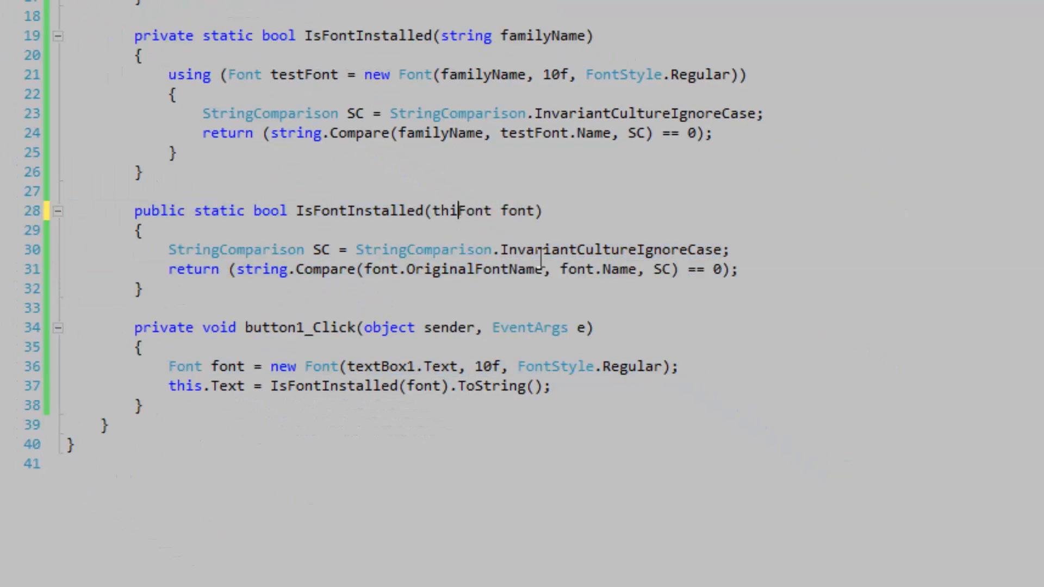